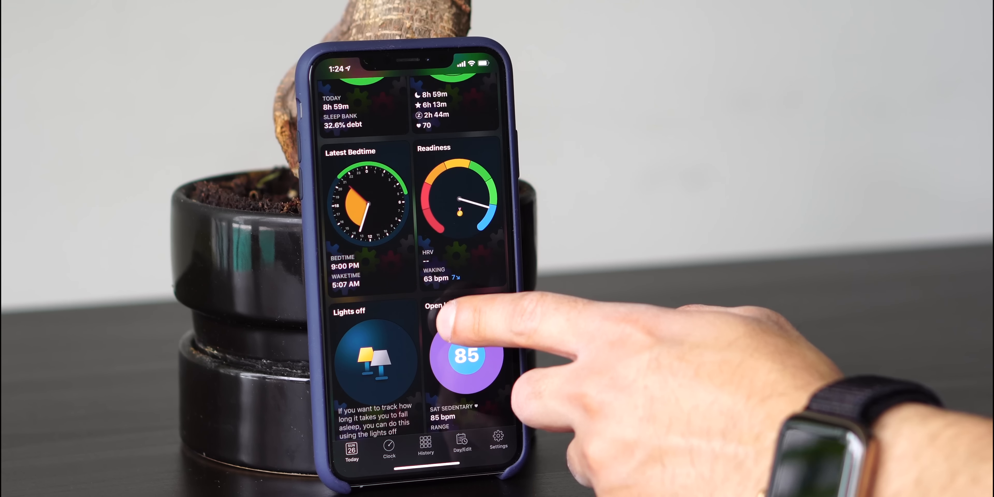
Review the detailed breakdown of the sleep rings, then return to the Today dashboard
scroll("up", 3)
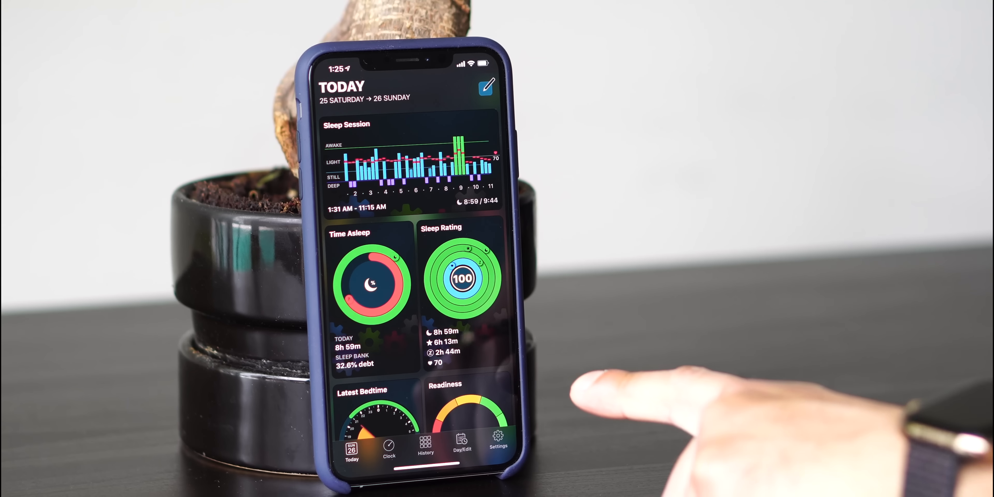
mouse_move(571, 393)
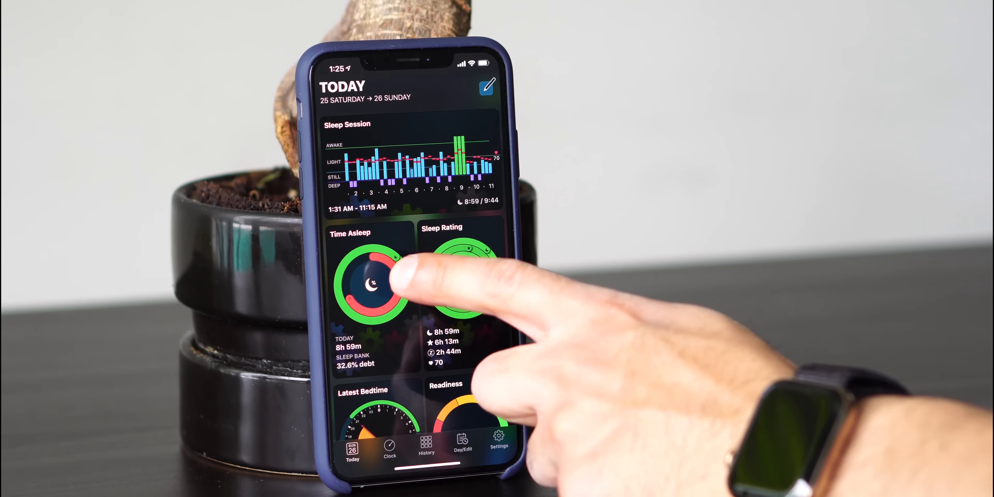
left_click(466, 285)
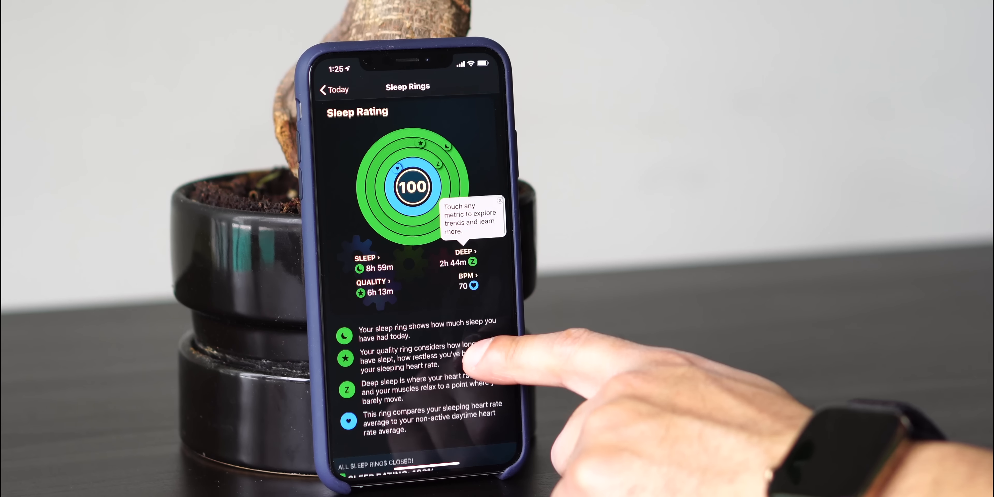
scroll("up", 3)
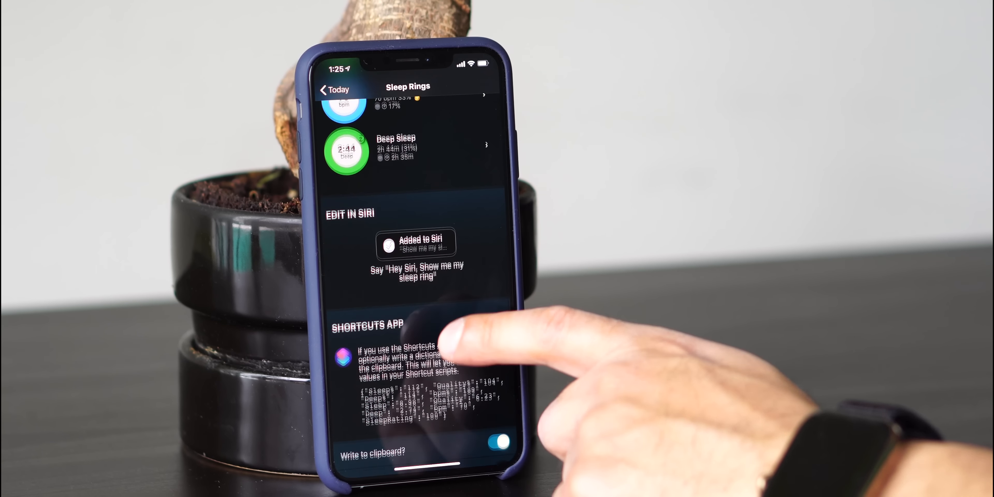
scroll("up", 3)
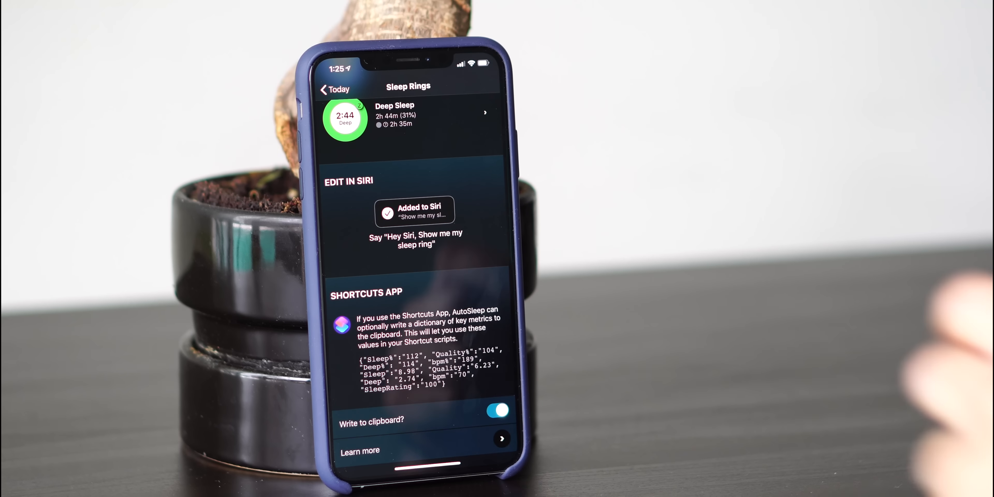
left_click(331, 89)
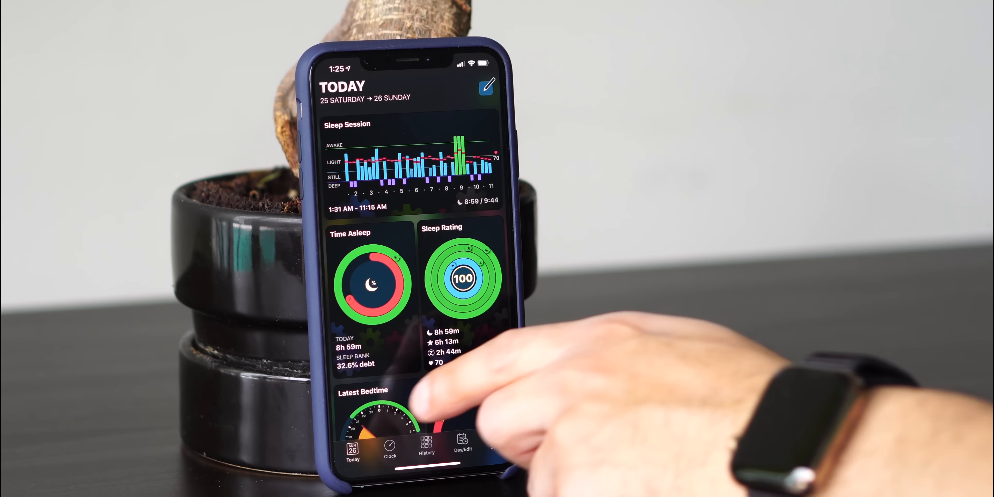
Browse the Clock view of the night's sleep
left_click(380, 406)
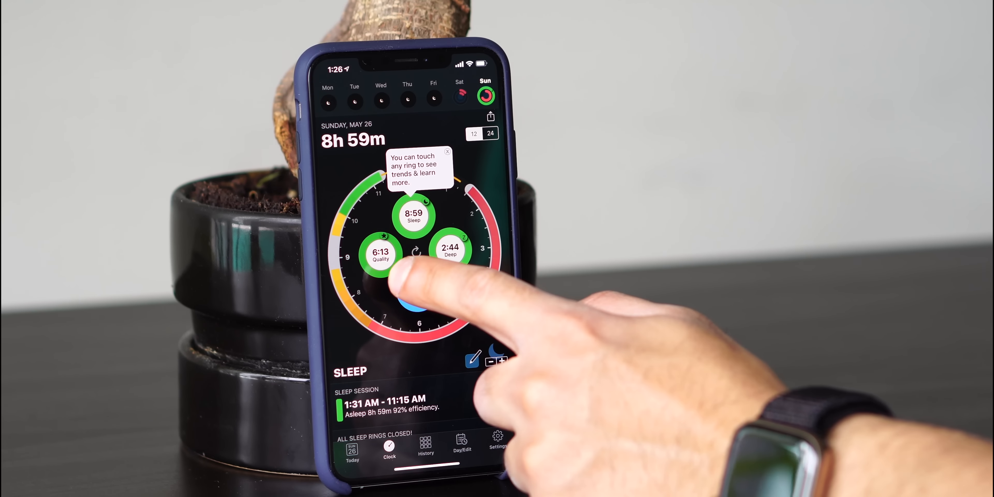
scroll("down", 3)
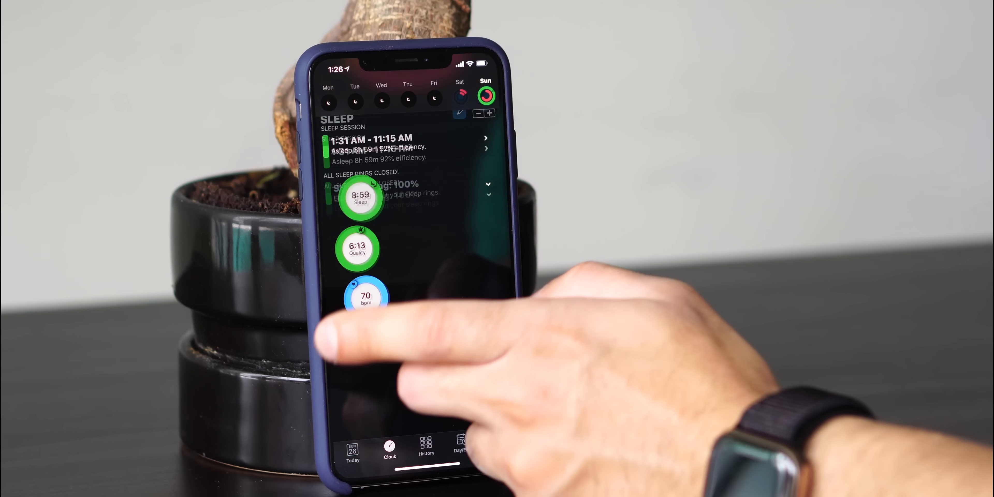
scroll("up", 3)
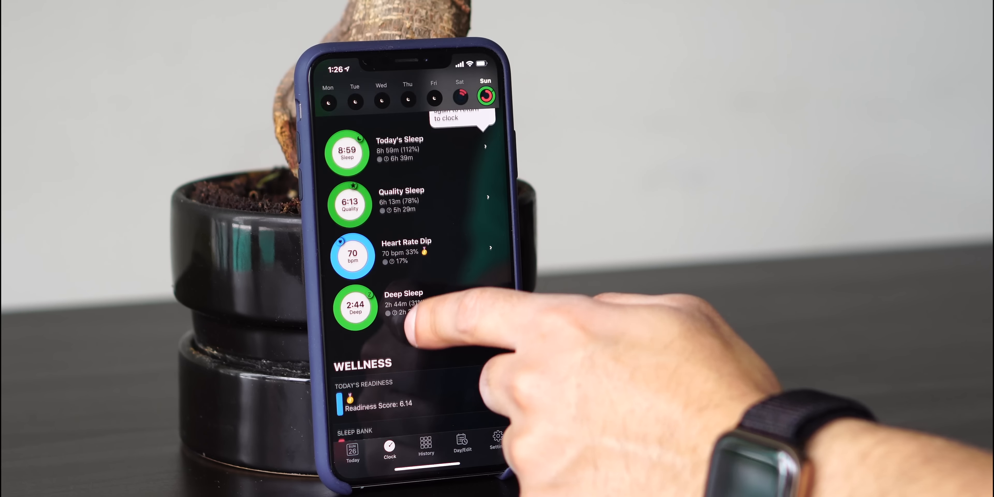
scroll("up", 3)
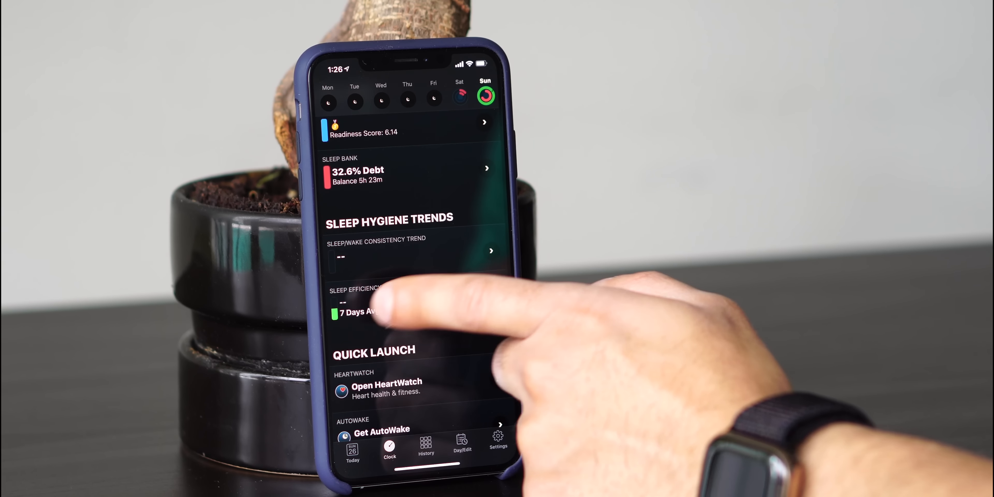
scroll("up", 3)
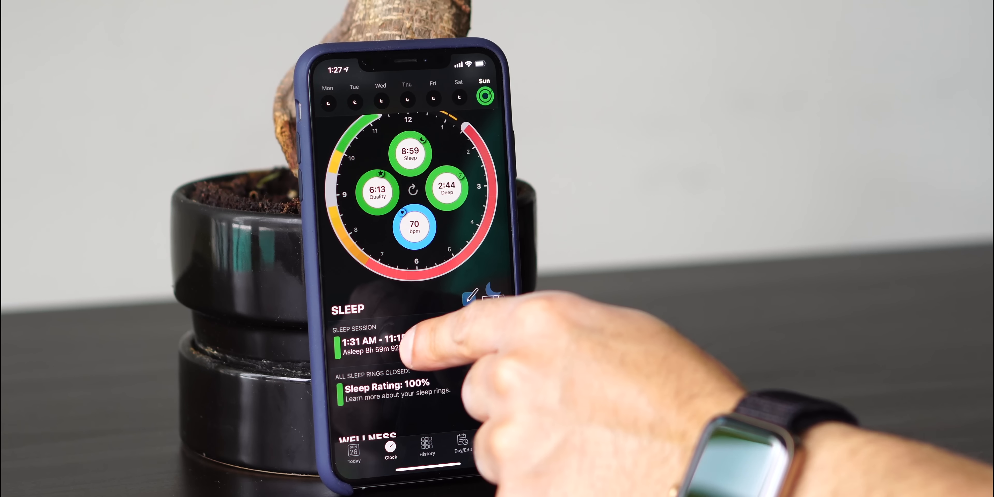
Review the full analysis of Sunday, May 26's sleep session: stages, efficiency and heart report
left_click(374, 345)
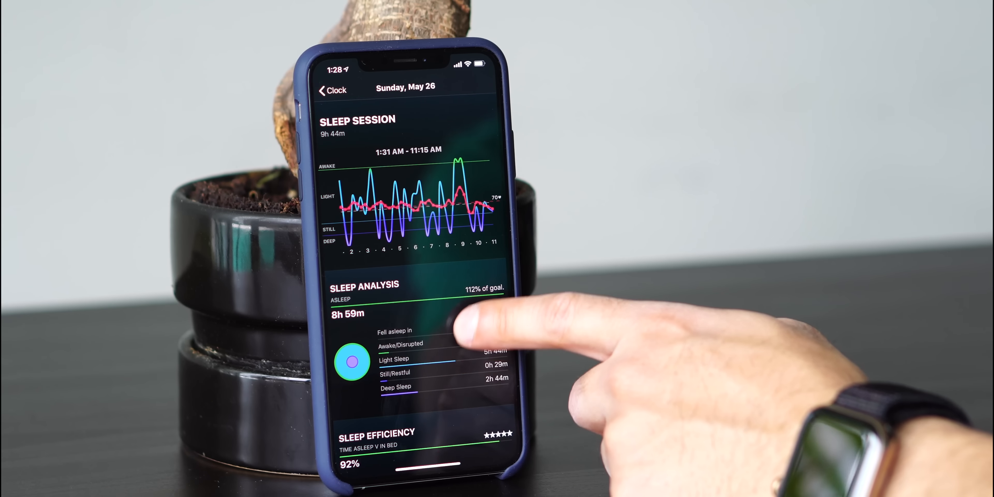
scroll("up", 3)
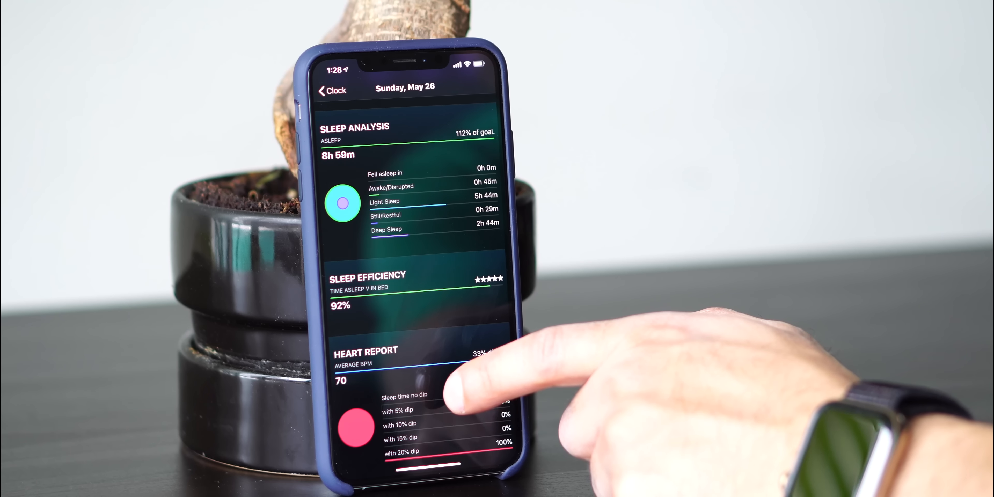
scroll("up", 3)
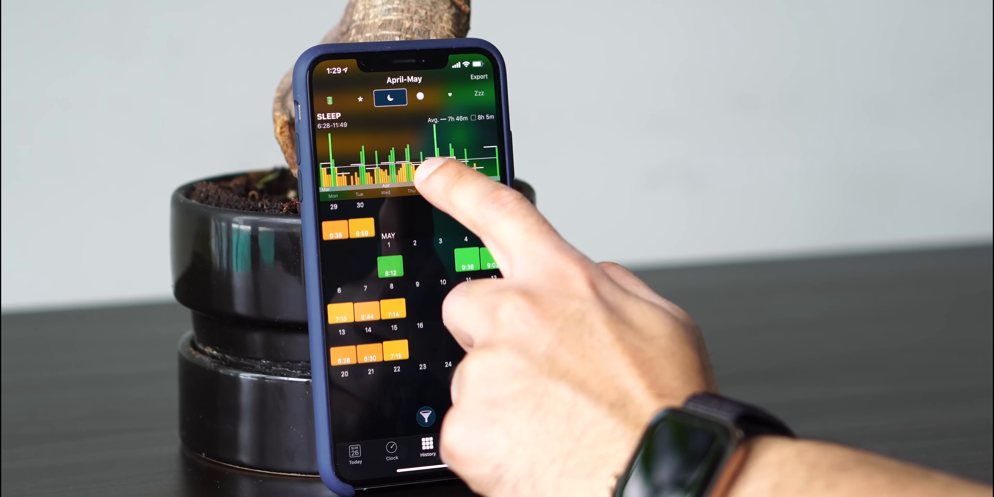
Compare the history calendar by In Bed time, heart rate and sleep rating rings
scroll("down", 3)
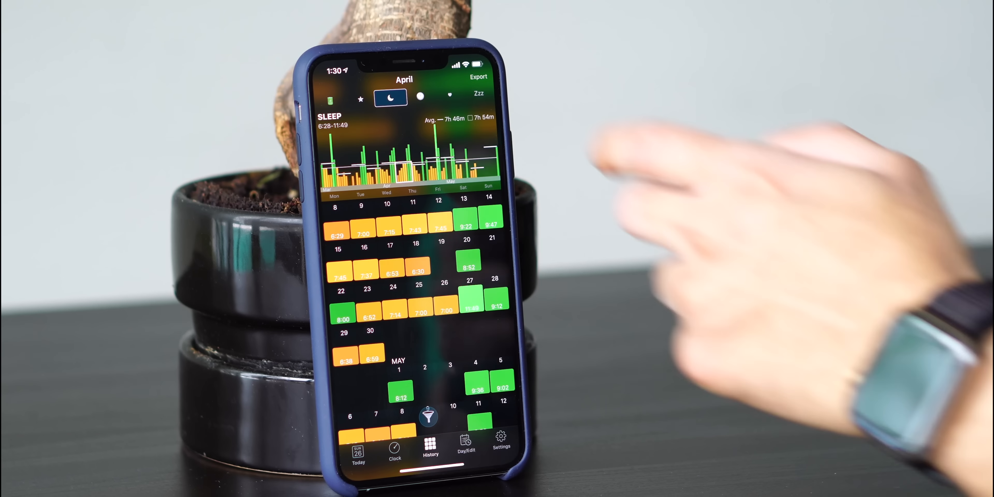
left_click(361, 97)
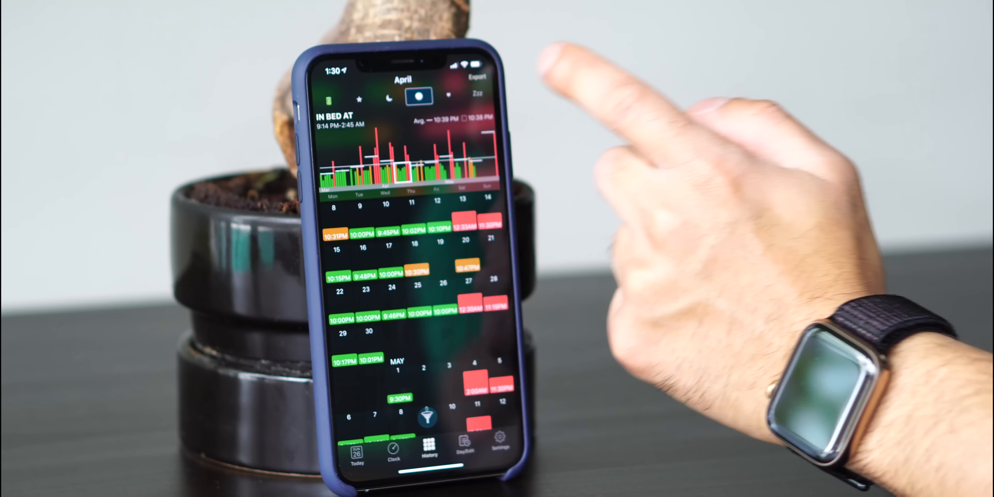
left_click(449, 96)
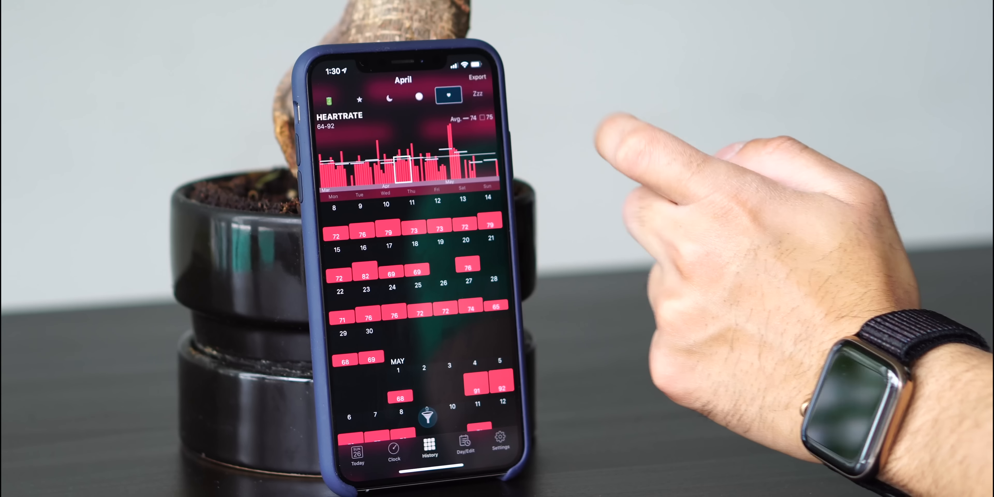
left_click(476, 93)
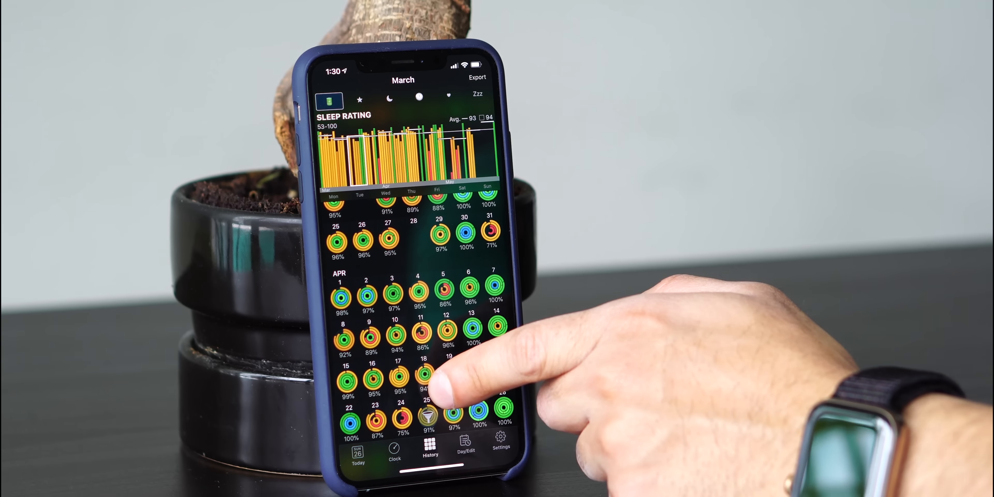
scroll("down", 3)
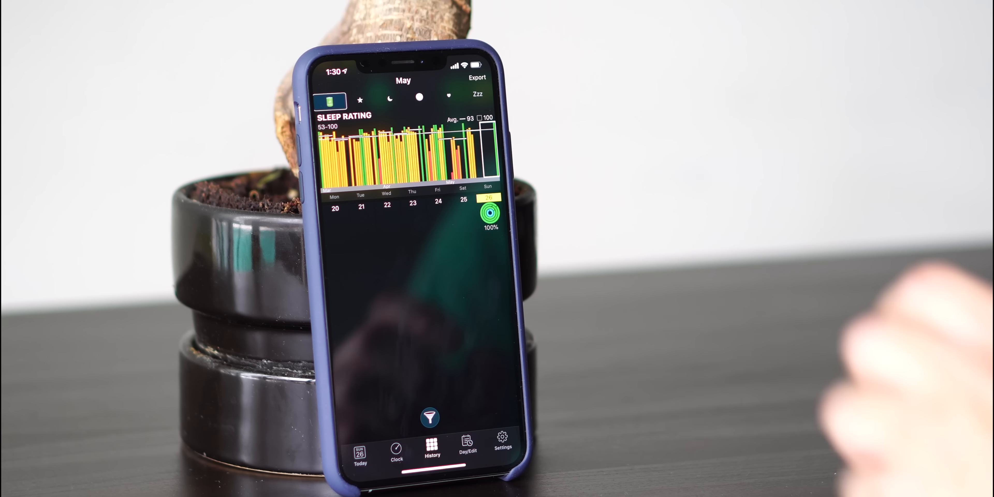
Start editing Sunday, May 26's sleep record in the Day/Edit view
left_click(489, 211)
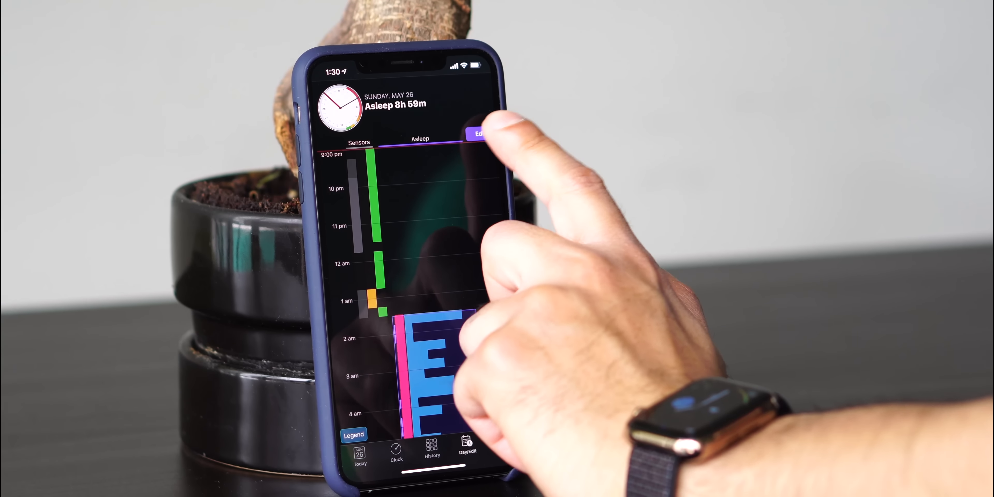
left_click(481, 133)
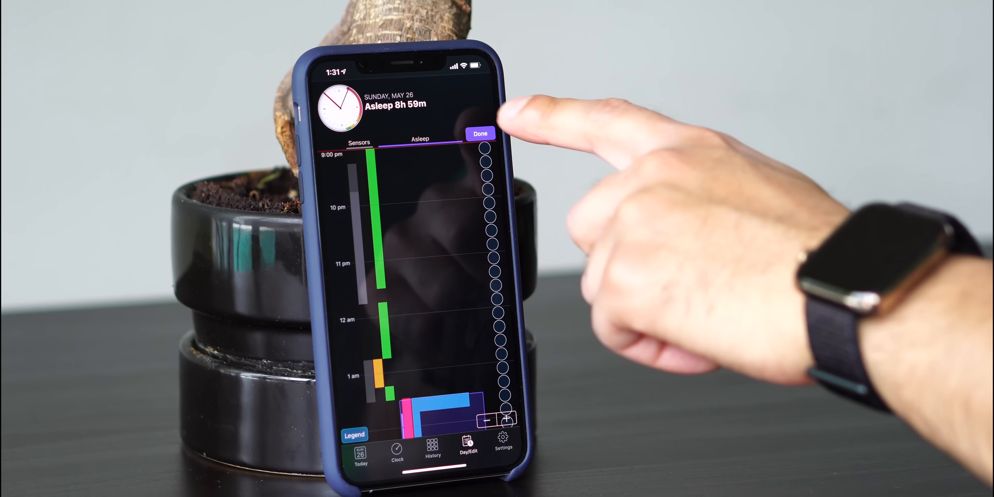